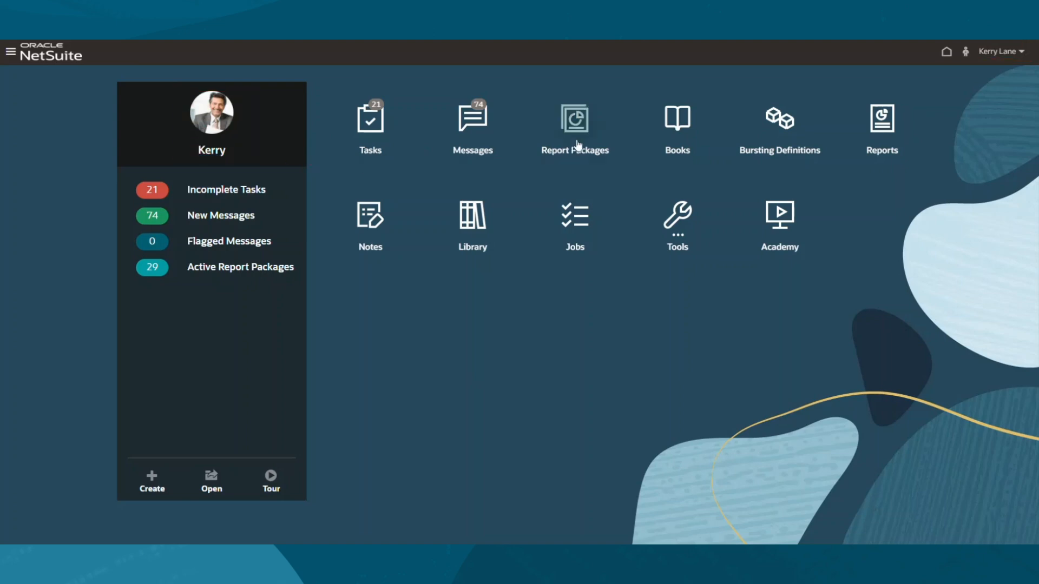
# Open Sample Report Package - Word from Report Packages to view its doclets and reviewers
pyautogui.click(573, 126)
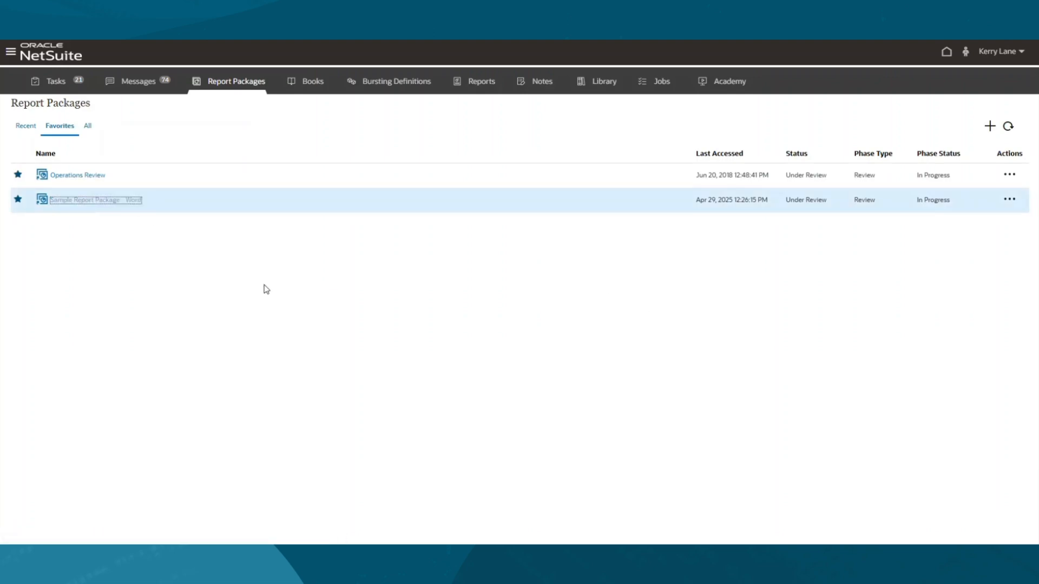
pyautogui.click(96, 199)
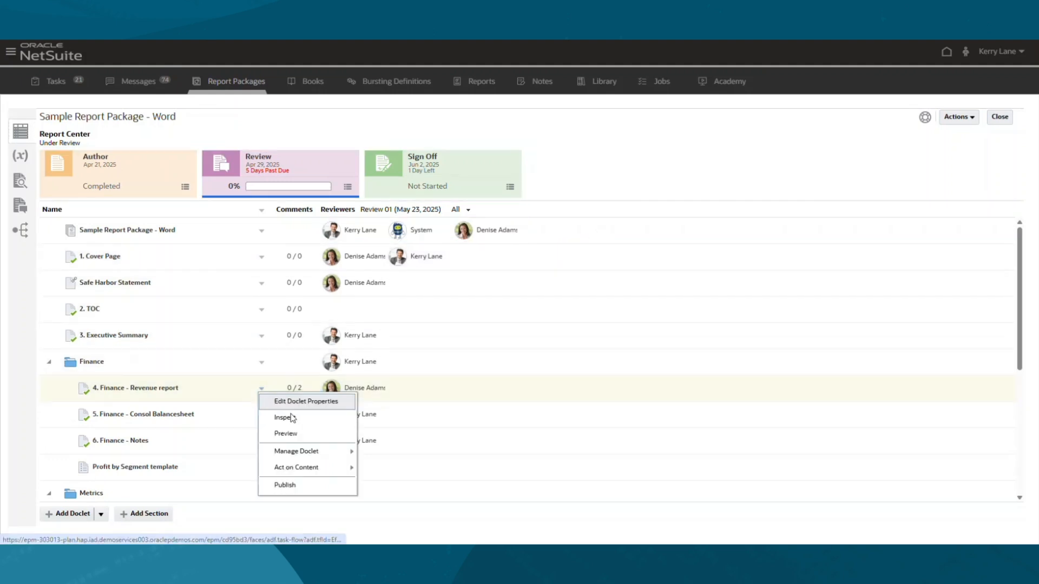
# Inspect the Finance - Revenue doclet's properties, versions and history, then list the package variables
pyautogui.click(284, 417)
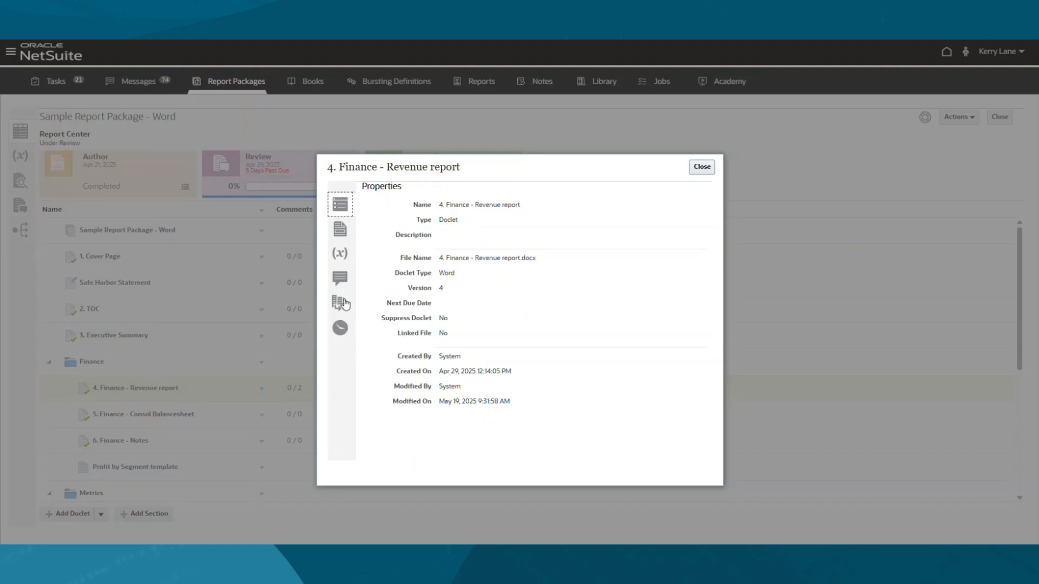
pyautogui.click(339, 303)
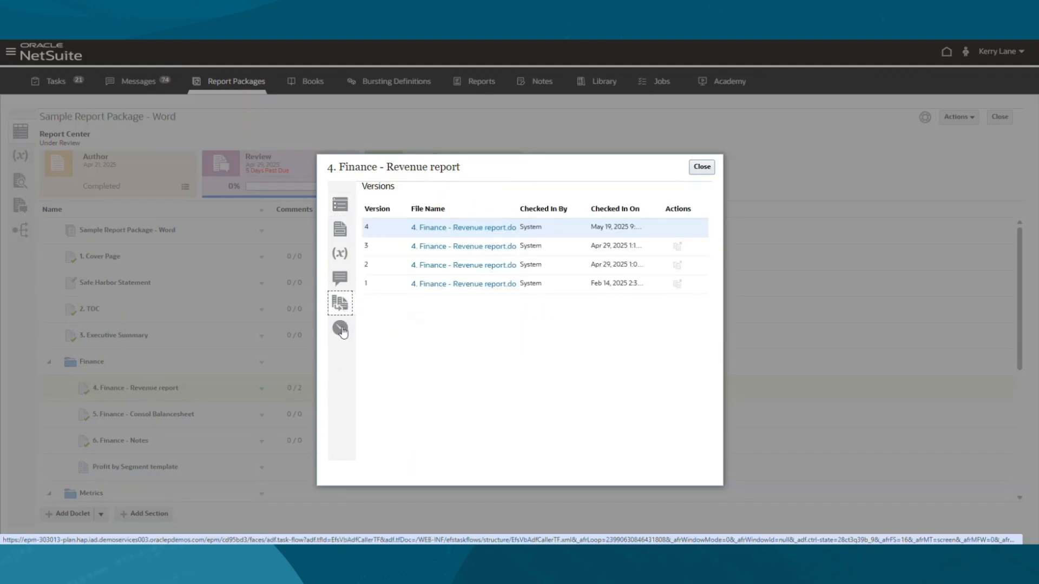
pyautogui.click(340, 329)
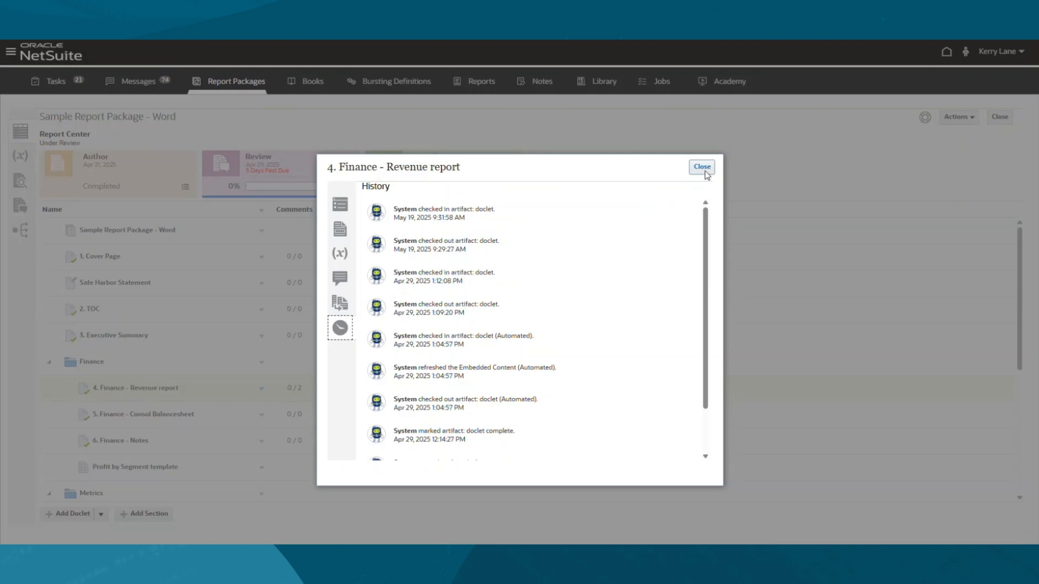
pyautogui.click(701, 167)
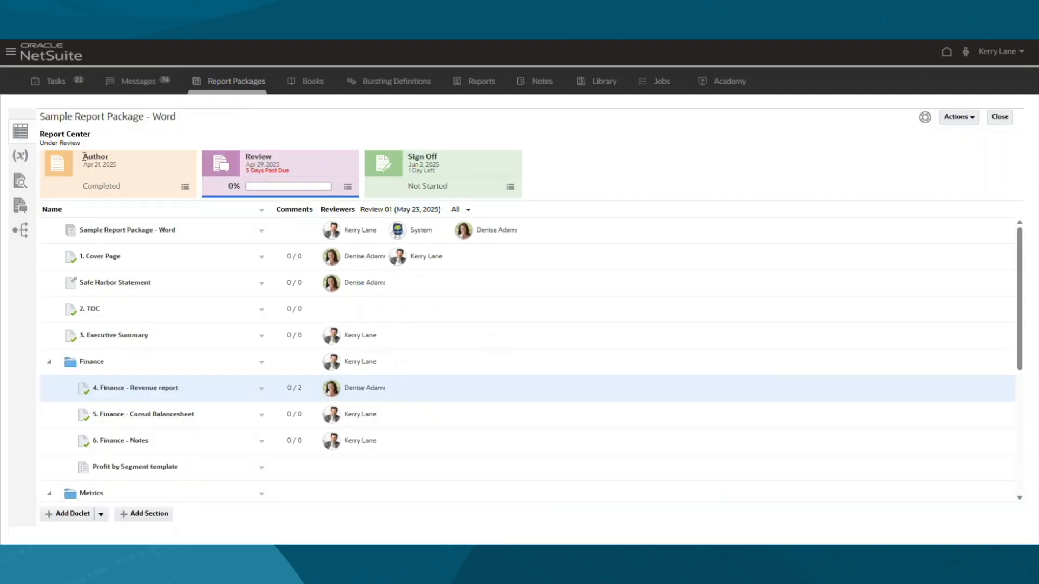
pyautogui.click(21, 156)
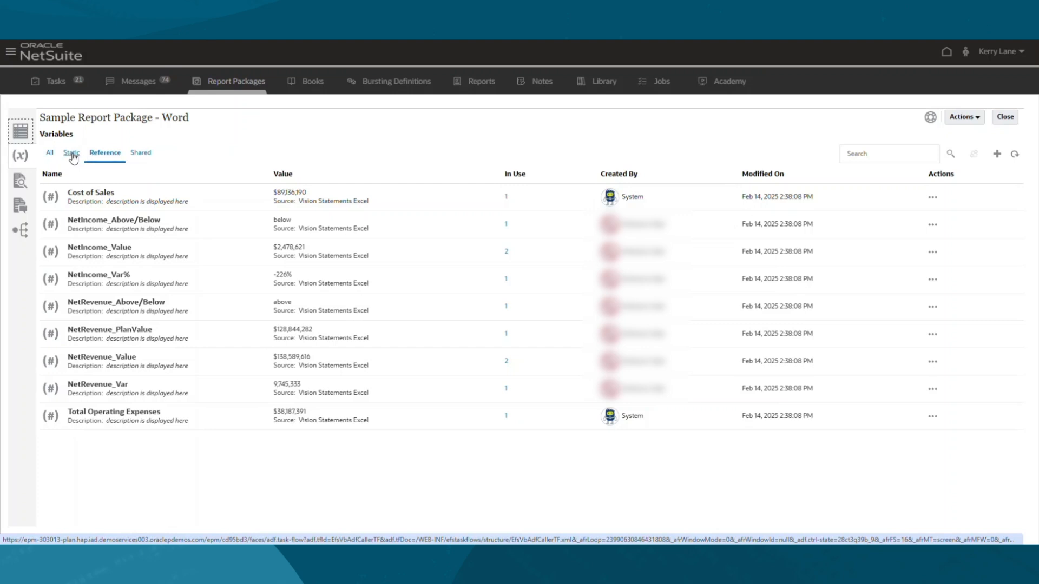
# Resave the CurrentMonth static variable with value Nov and start the package preview
pyautogui.click(71, 152)
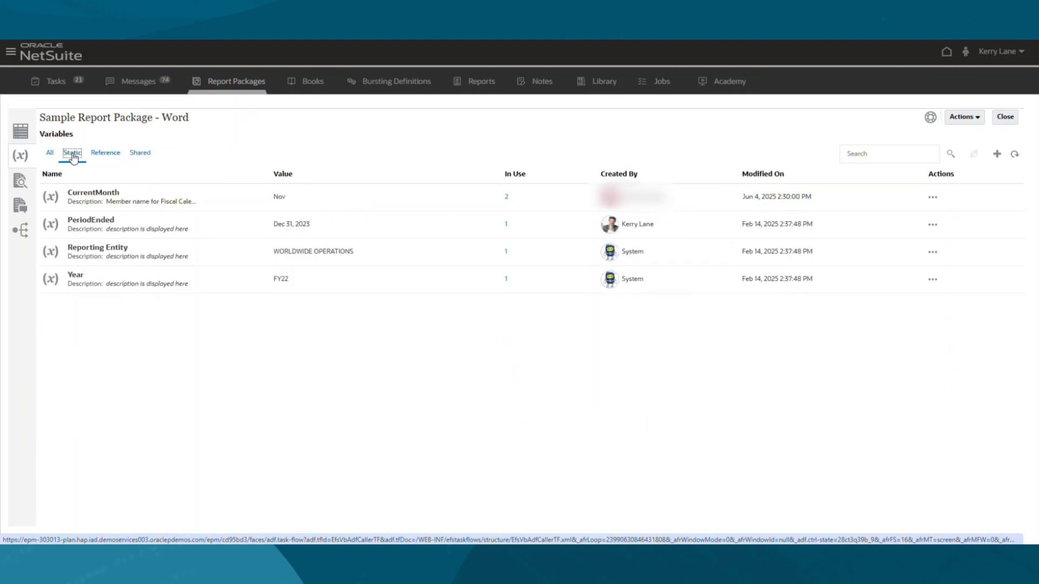
pyautogui.click(932, 197)
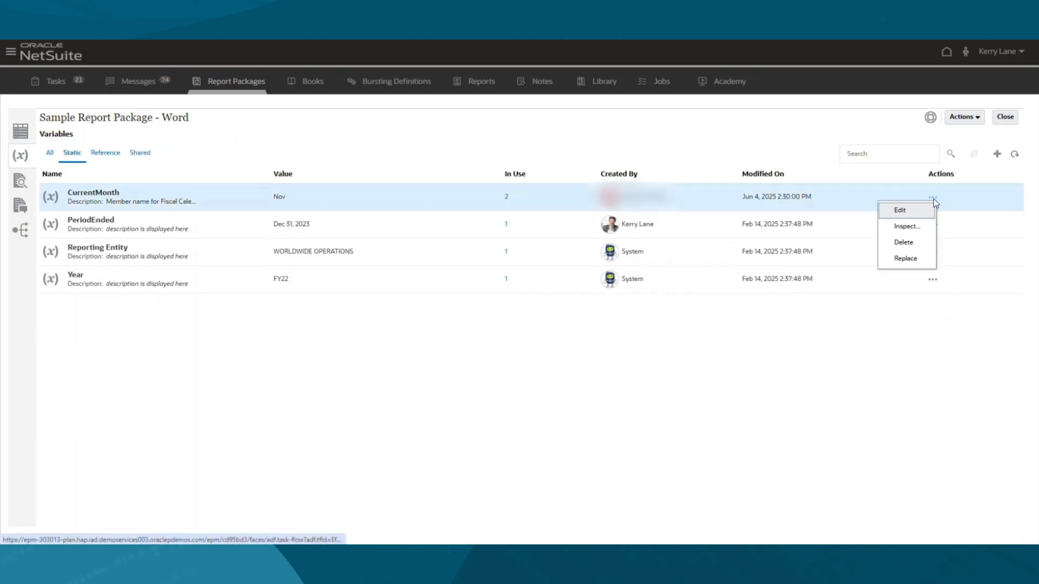
pyautogui.click(899, 210)
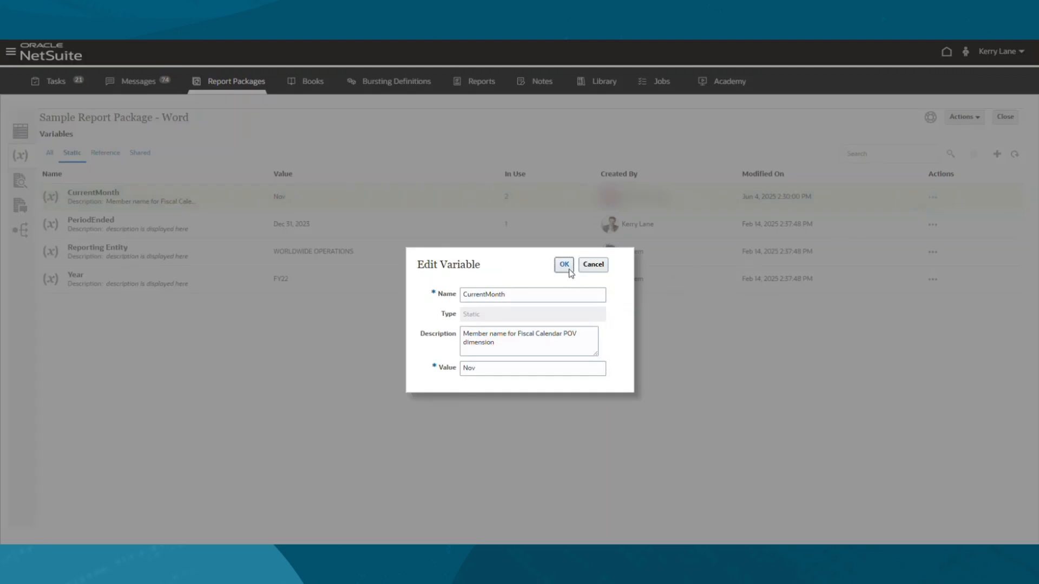
pyautogui.click(562, 264)
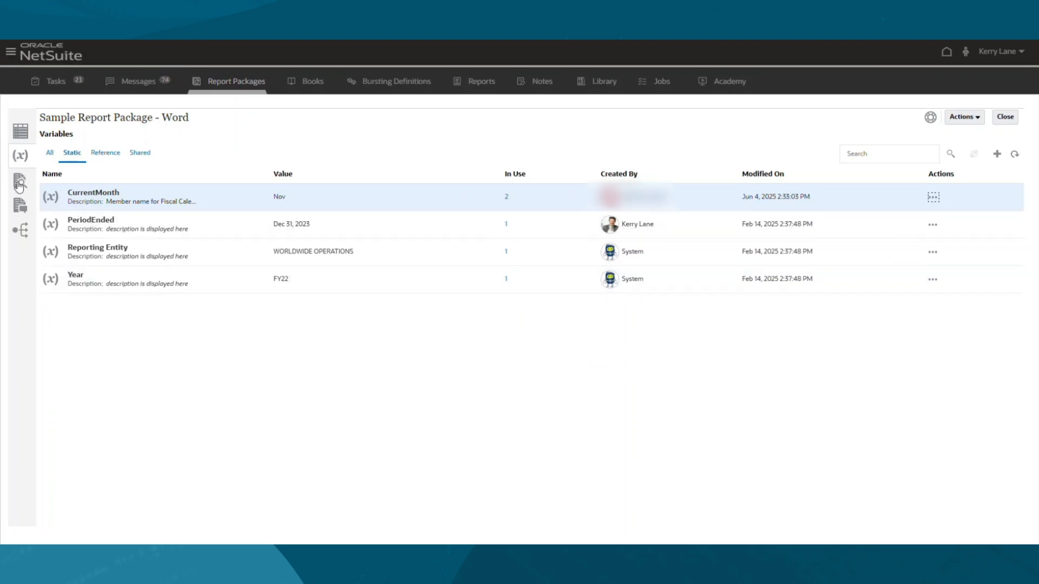
pyautogui.click(20, 183)
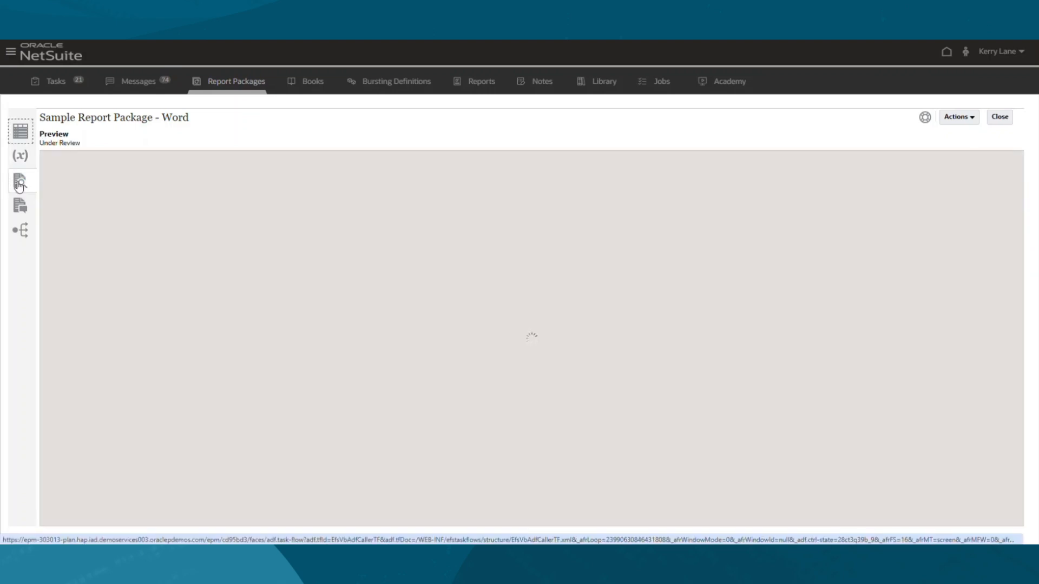
# Page through the 13-page package preview to the Statement Waterfall page
pyautogui.click(20, 180)
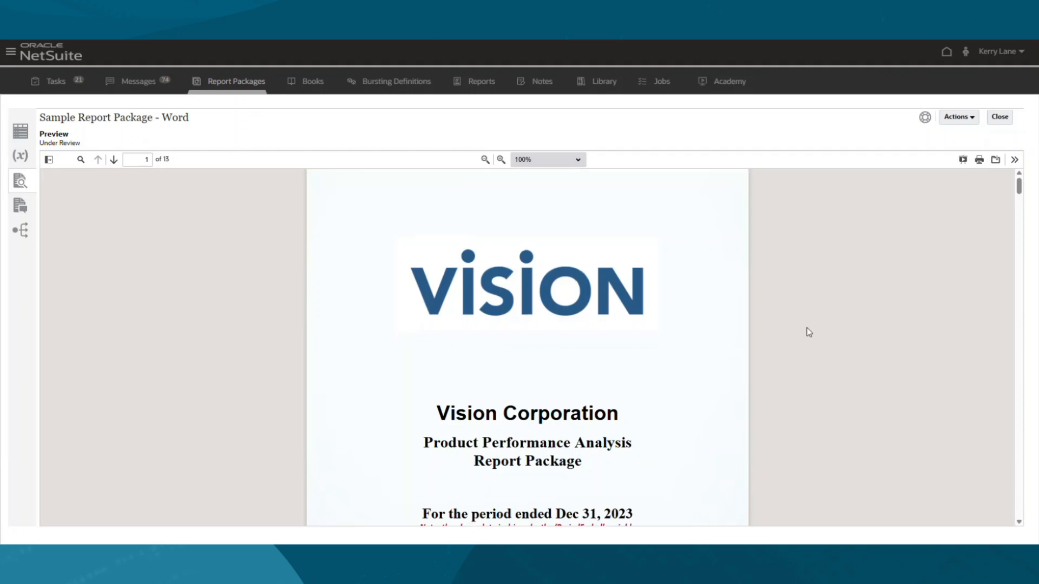
pyautogui.click(113, 159)
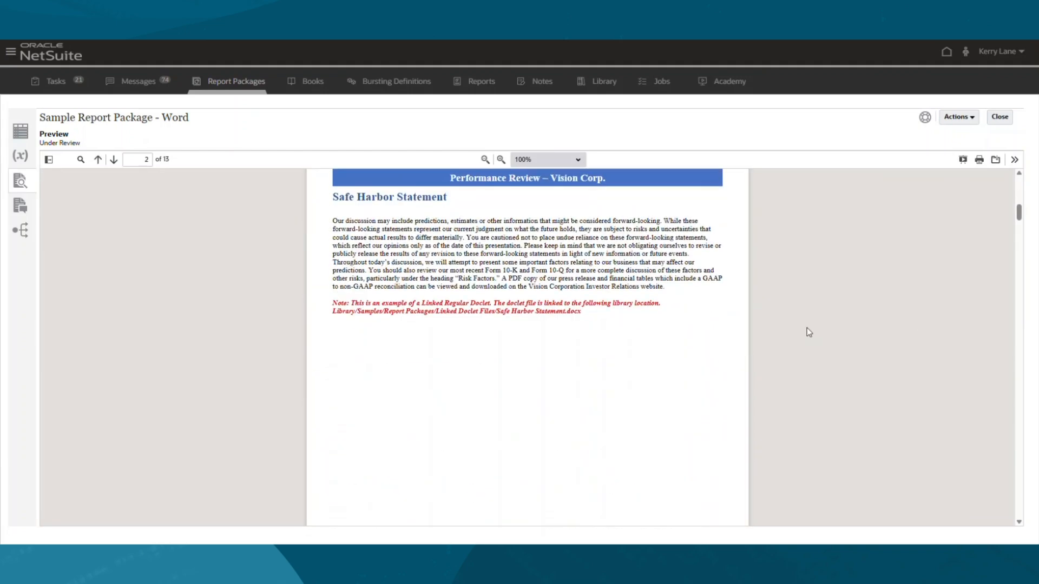
pyautogui.click(113, 159)
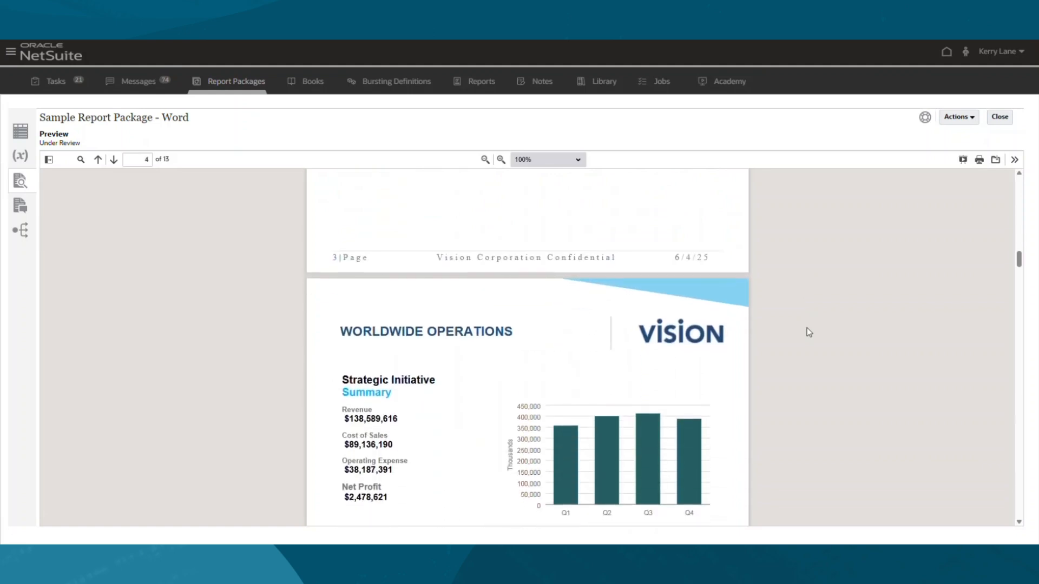
pyautogui.scroll(-3)
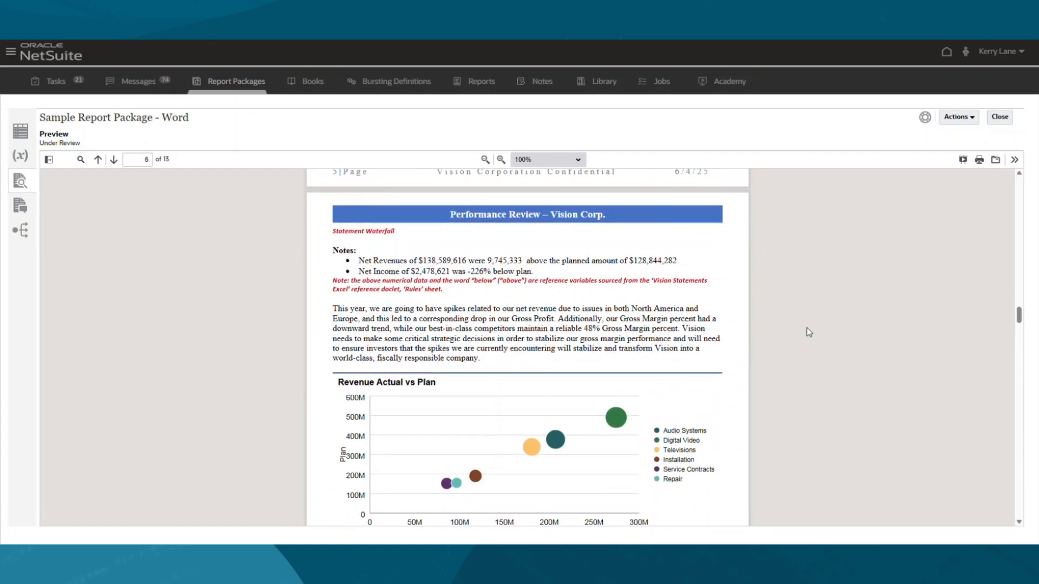
pyautogui.click(999, 117)
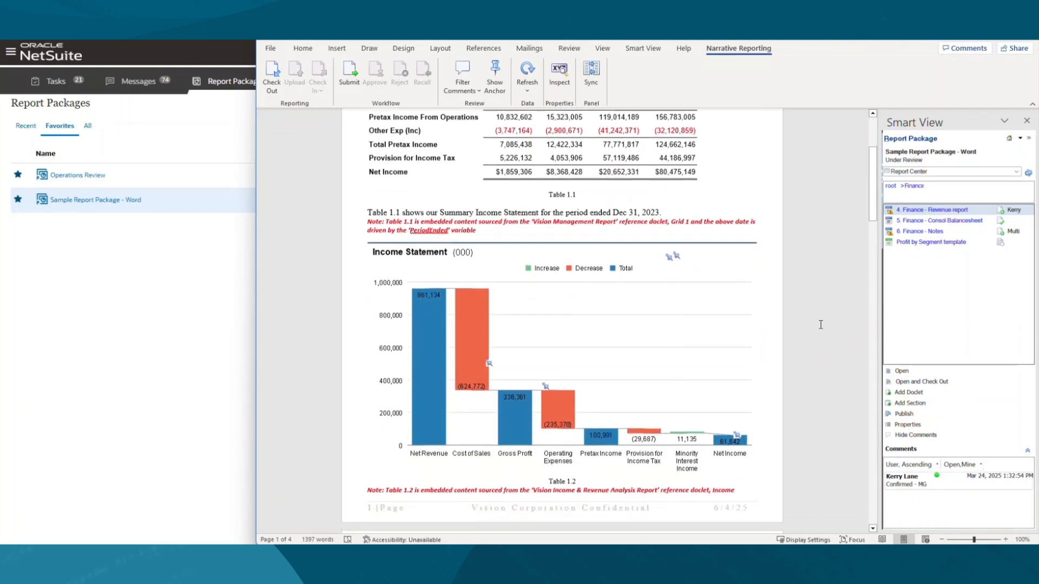
# Scroll the Word doclet to the Statement Waterfall narrative and Revenue Actual vs Plan chart
pyautogui.scroll(-3)
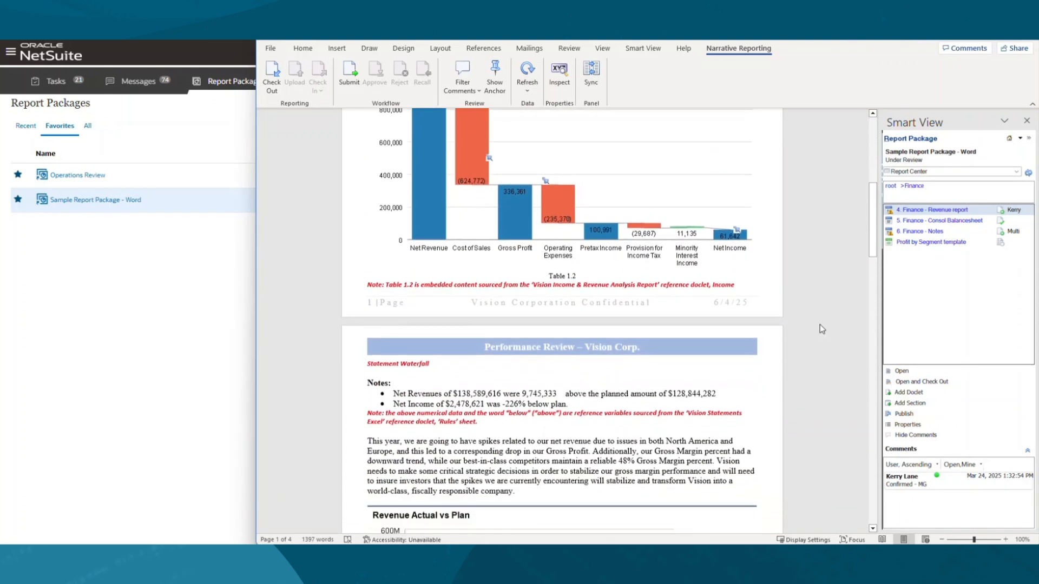
pyautogui.scroll(-3)
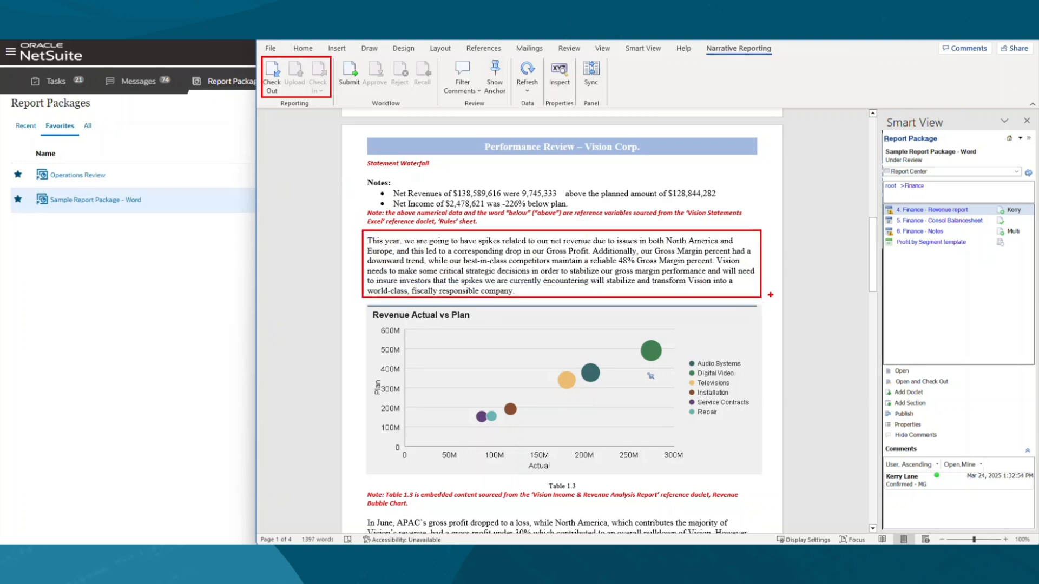
# Close the Word doclet and return to NetSuite's Report Packages list
pyautogui.click(349, 75)
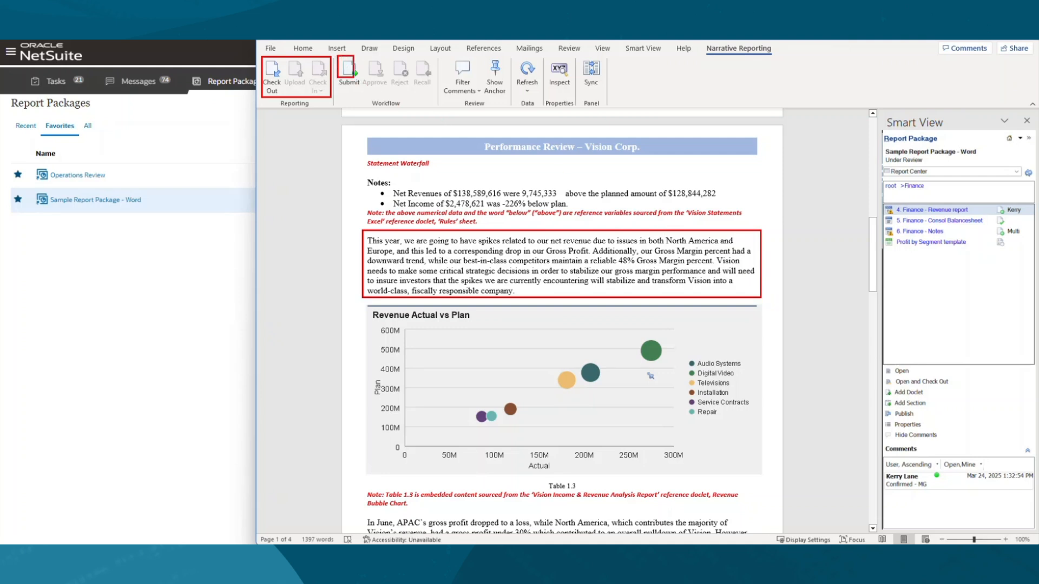
pyautogui.click(349, 74)
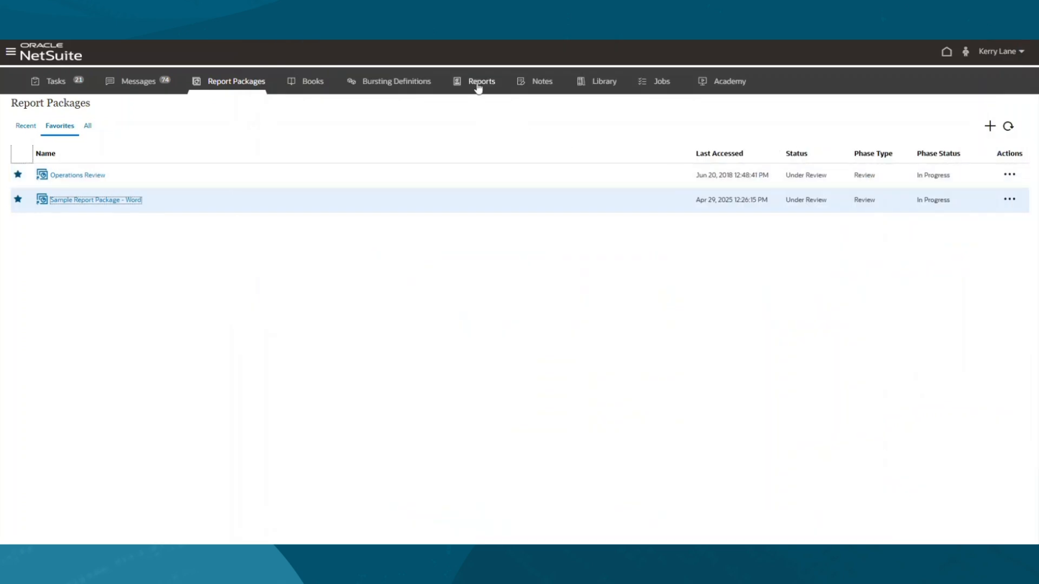
# Show the Reports list with the favorite GenAI sample reports
pyautogui.click(481, 81)
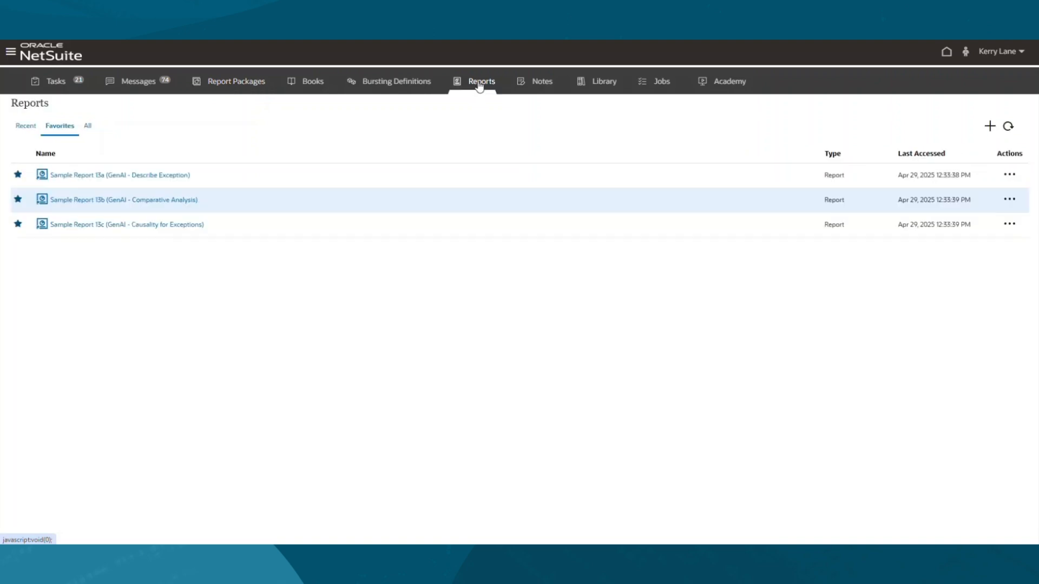
pyautogui.moveTo(277, 258)
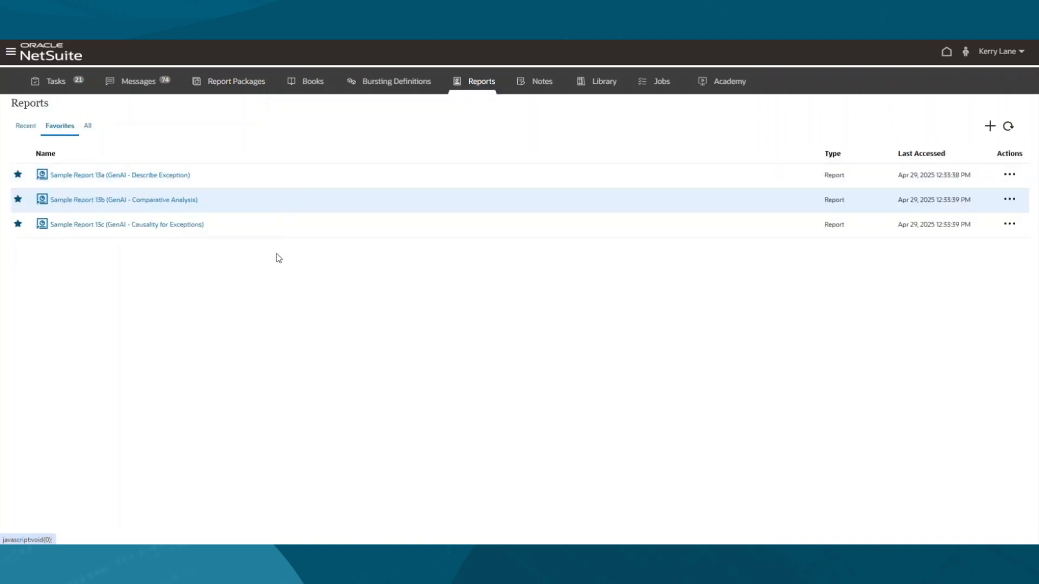
pyautogui.moveTo(167, 231)
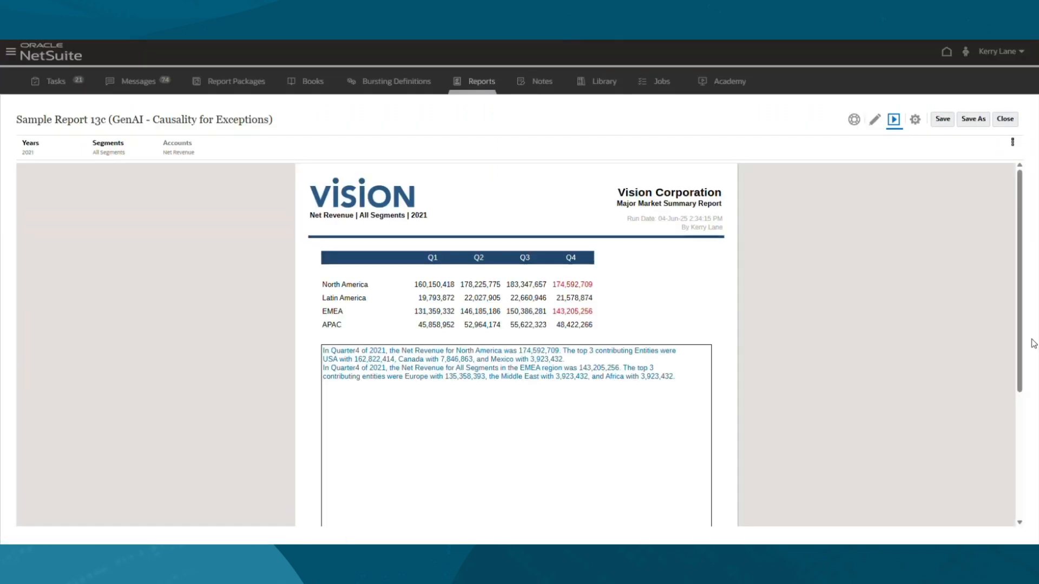
pyautogui.moveTo(448, 296)
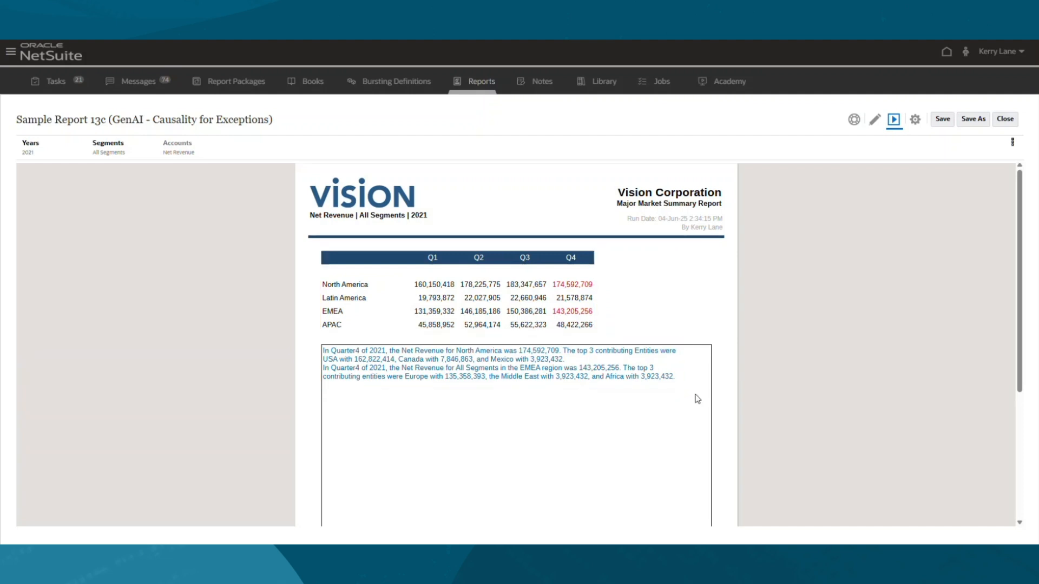
pyautogui.moveTo(1004, 119)
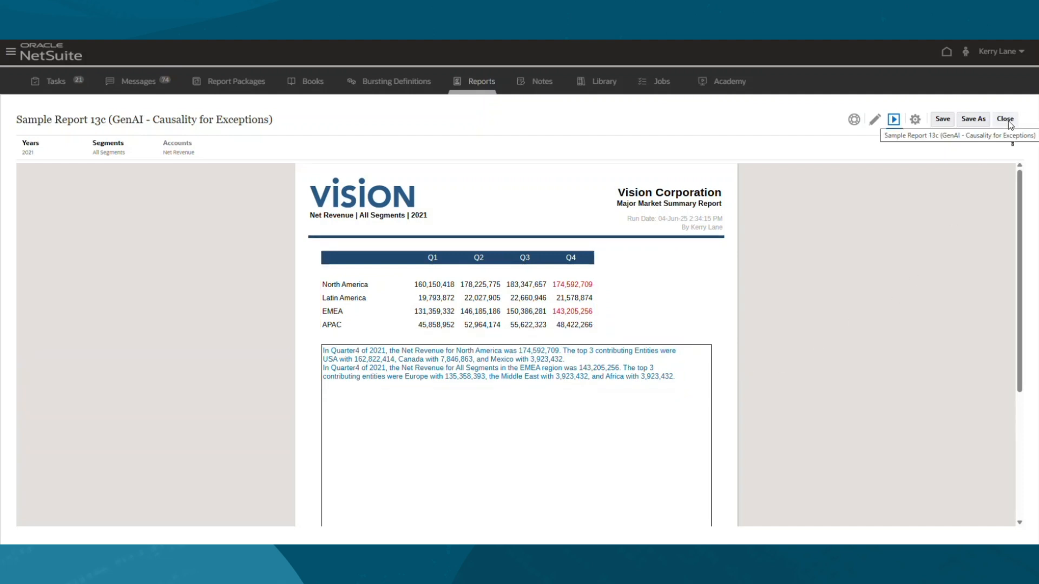
# Close Causality for Exceptions, view and close Comparative Analysis, then return home
pyautogui.click(1005, 119)
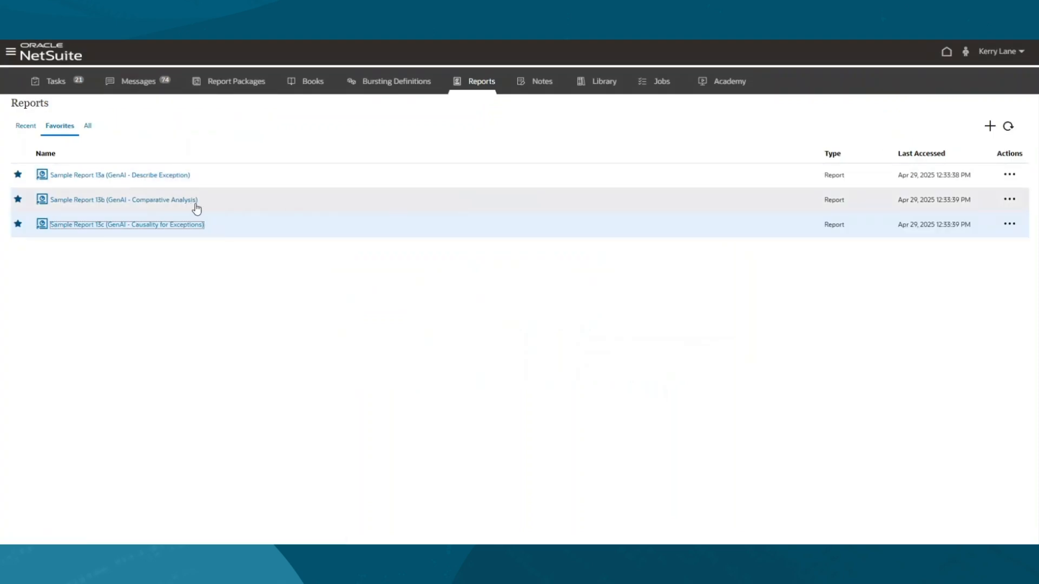
pyautogui.click(121, 199)
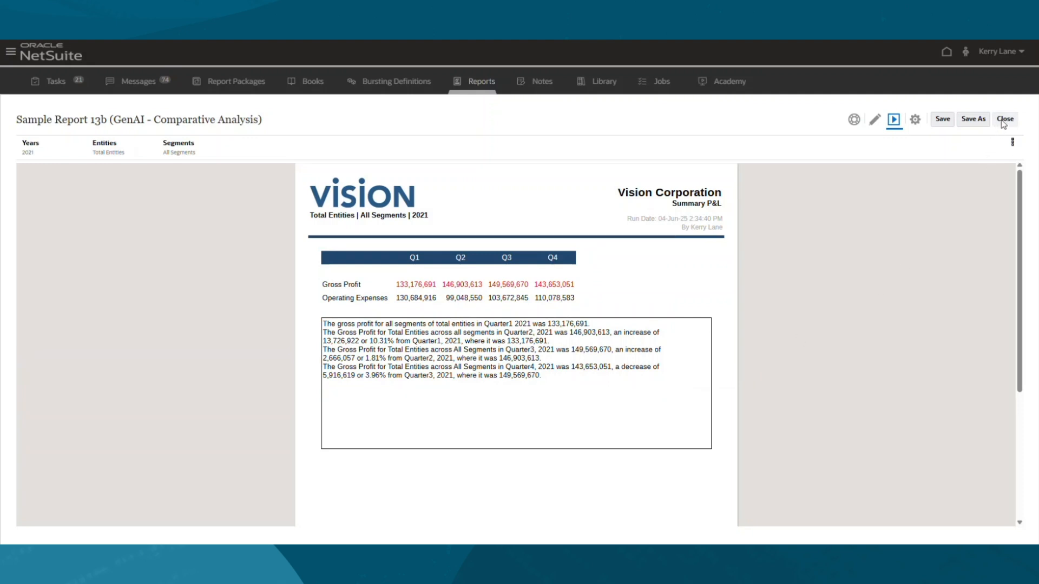
pyautogui.click(1004, 119)
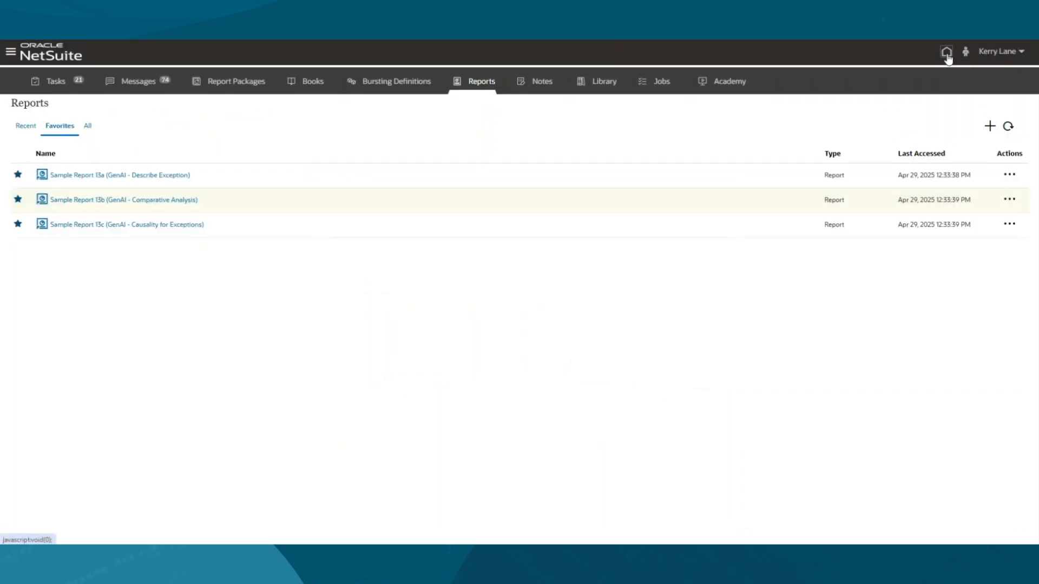
pyautogui.click(946, 52)
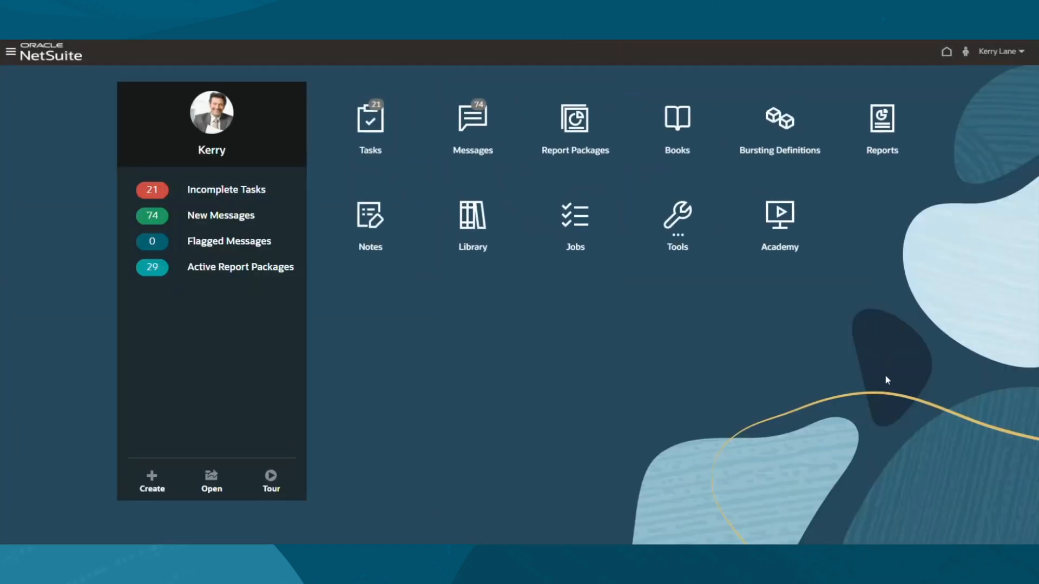